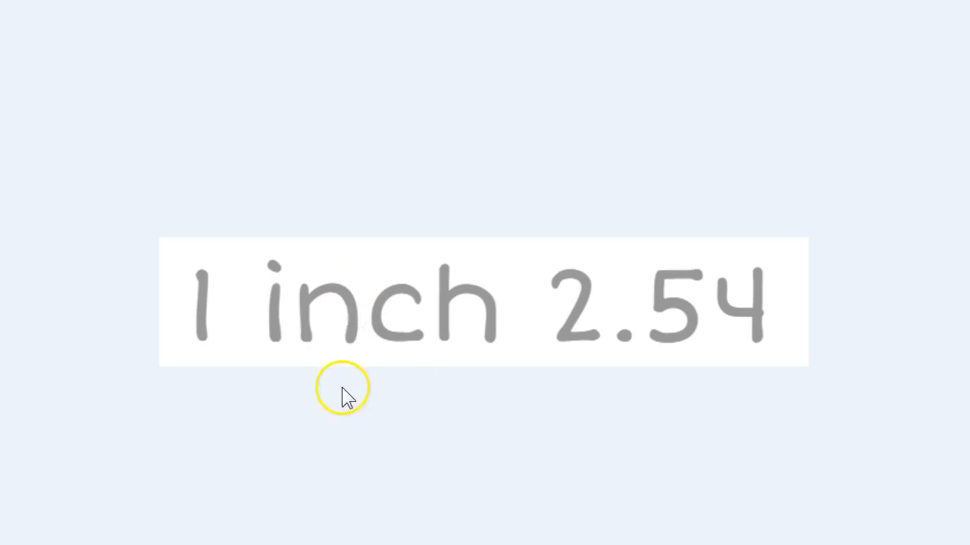
mouse_move(599, 341)
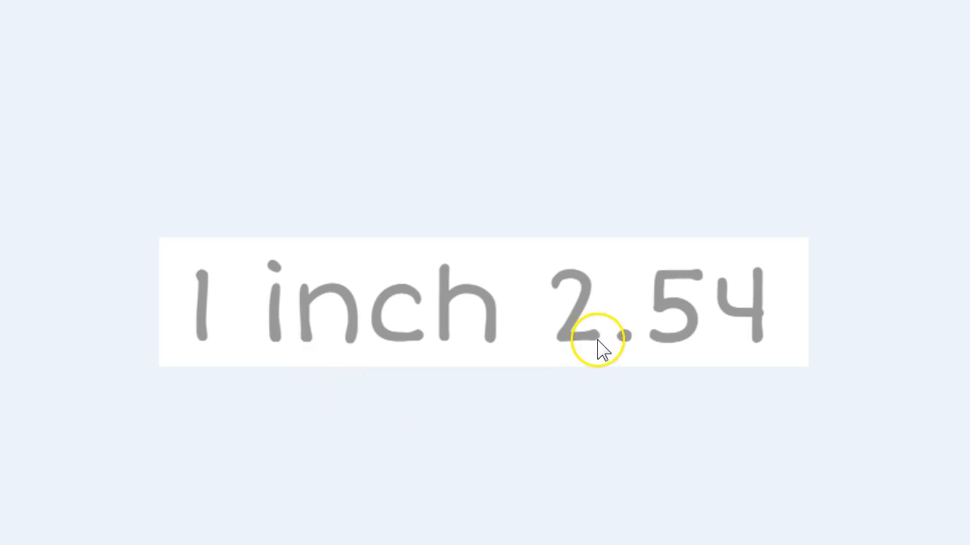
mouse_move(644, 371)
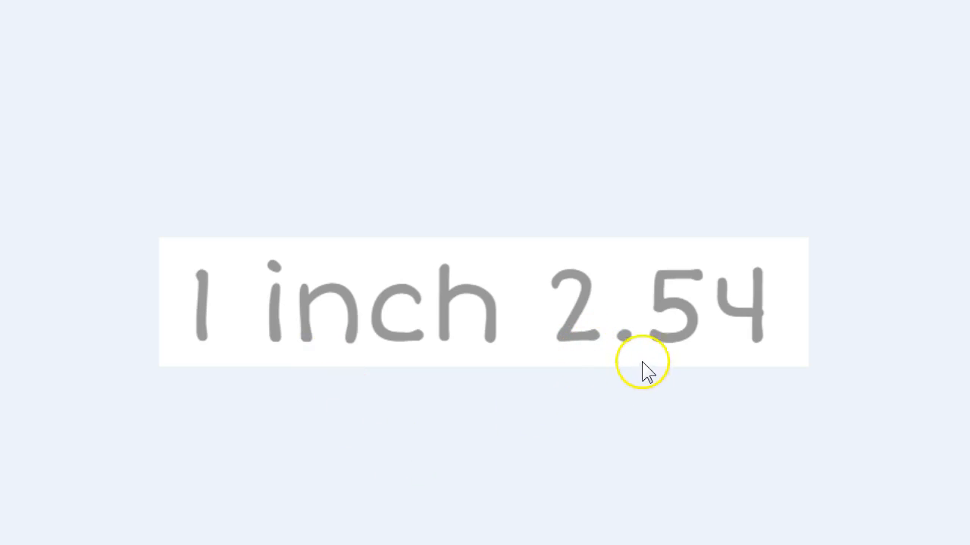
mouse_move(694, 400)
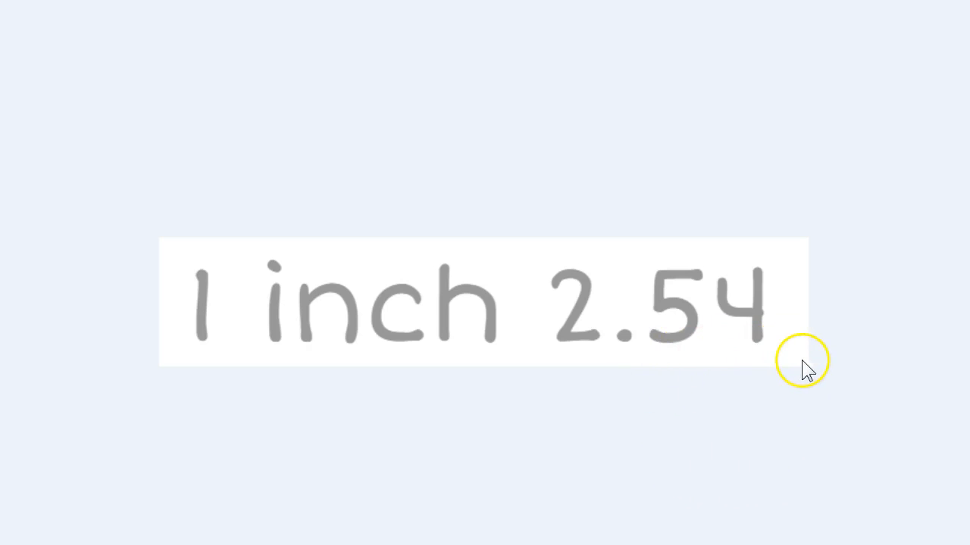
mouse_move(640, 466)
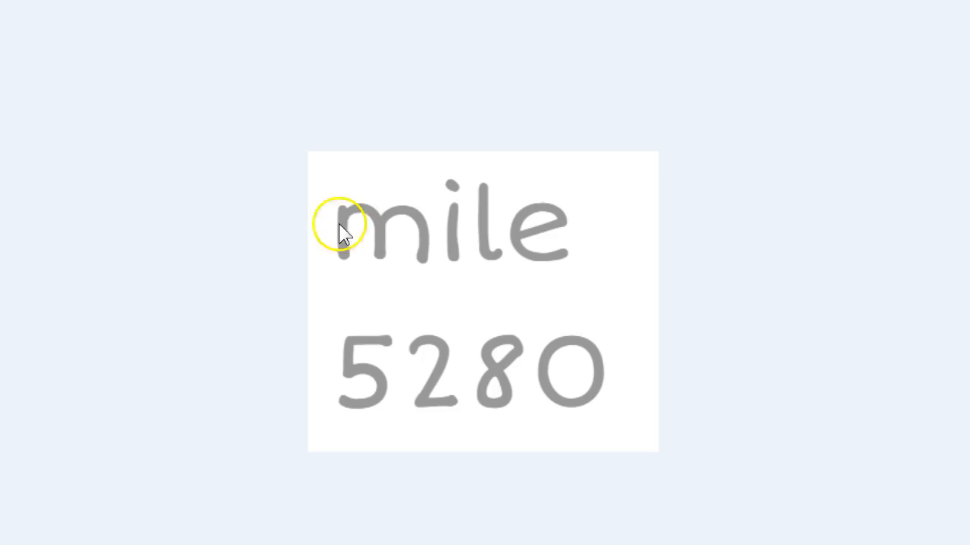
Advance the presentation to the 'mile 5280' card
left_click(343, 231)
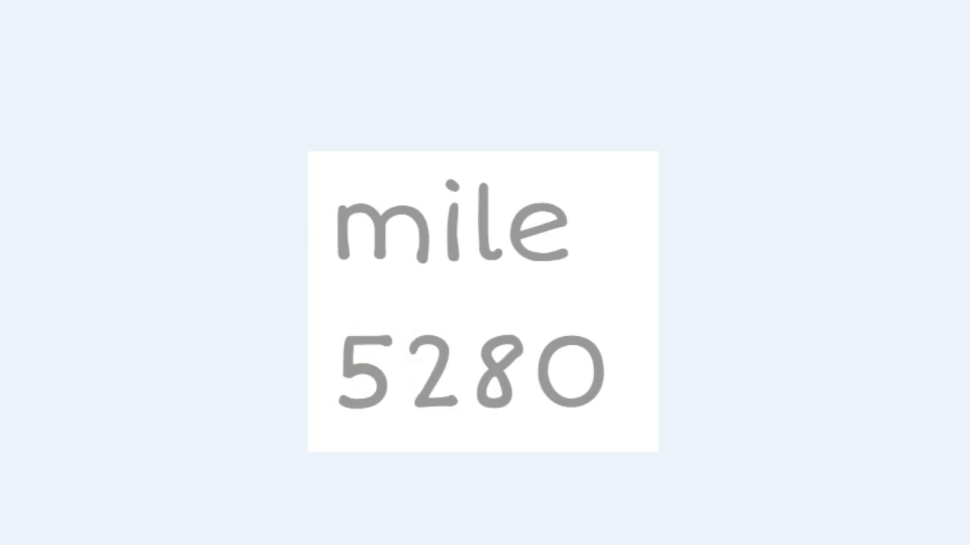